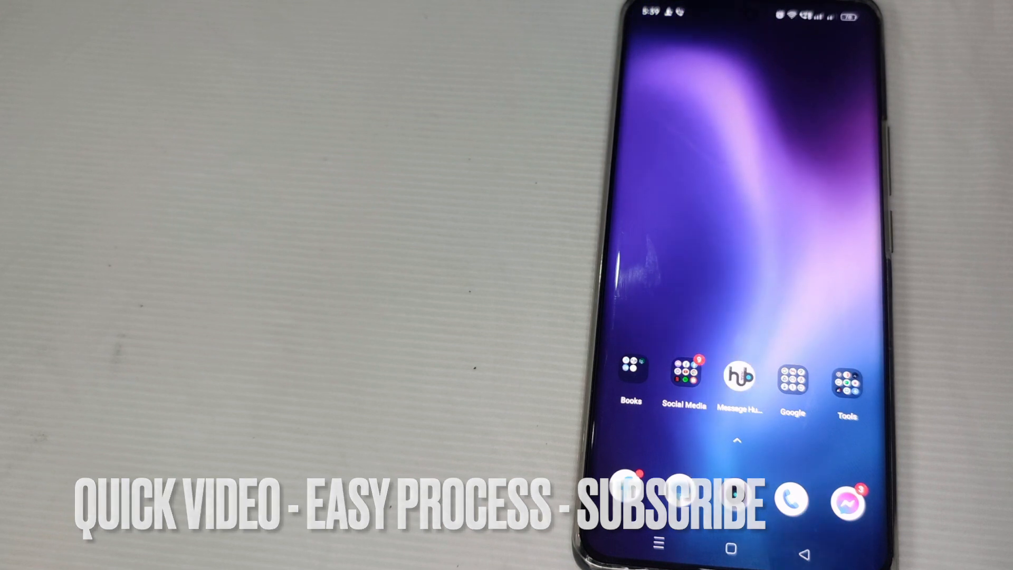
# - Launch Chrome from the home screen to its search bar listing recent searches
pyautogui.click(684, 378)
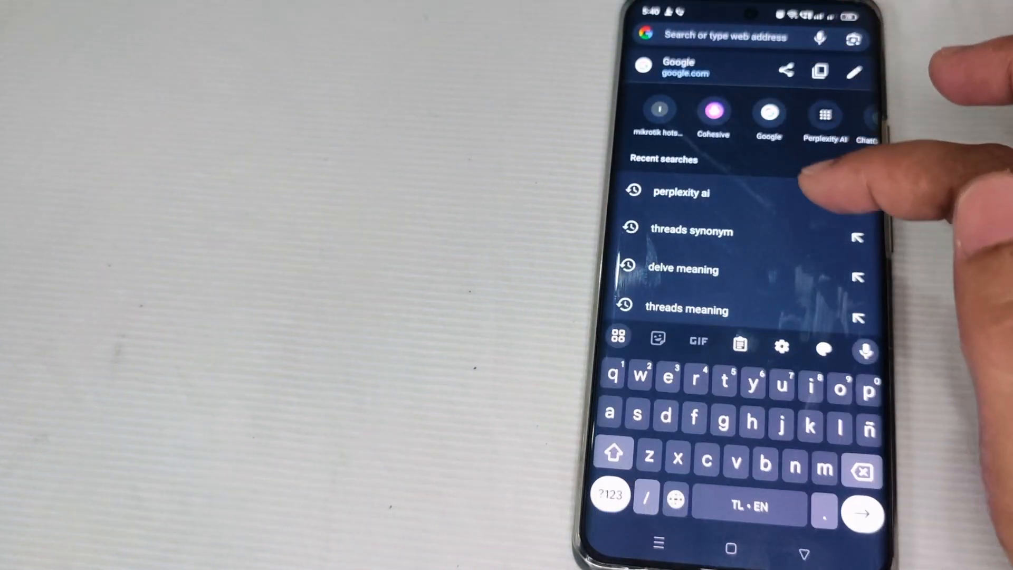
# - Load perplexity.ai from the 'perplexity ai' recent search
pyautogui.click(681, 193)
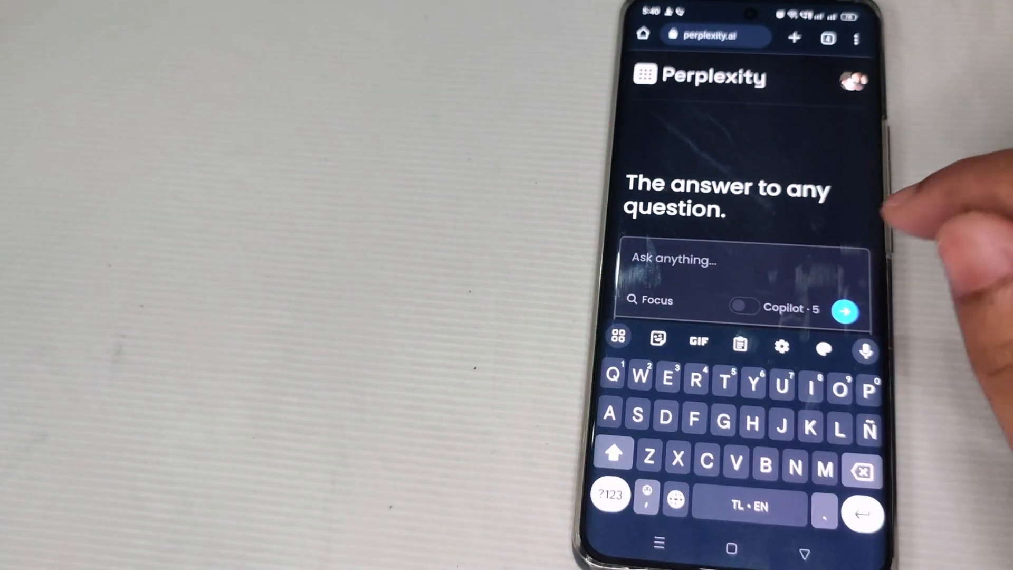
# - Enter the prompt 'Give a recipe of lasgna' in the Ask anything box
pyautogui.write('Give a')
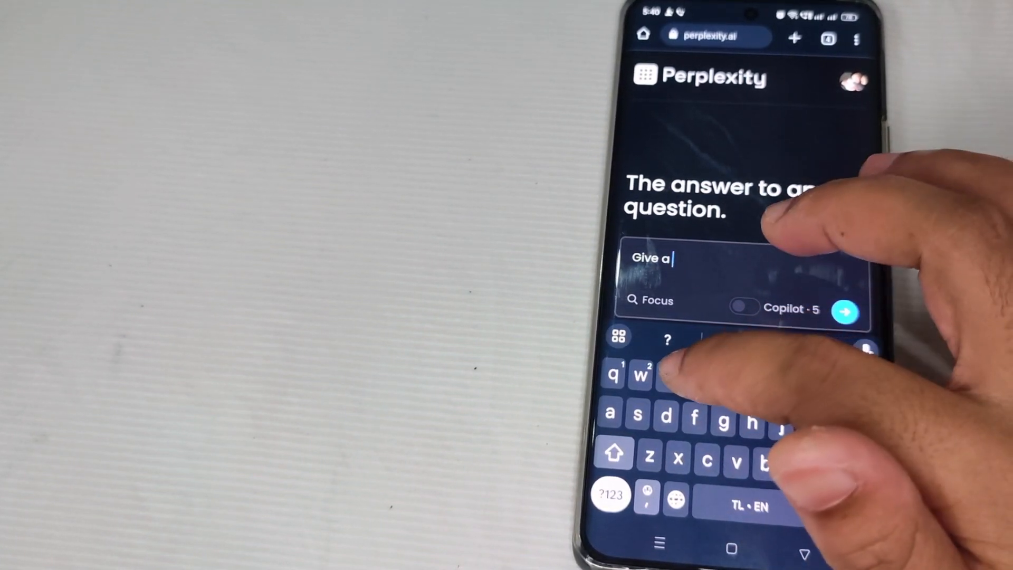
pyautogui.write('recipe of lasgna')
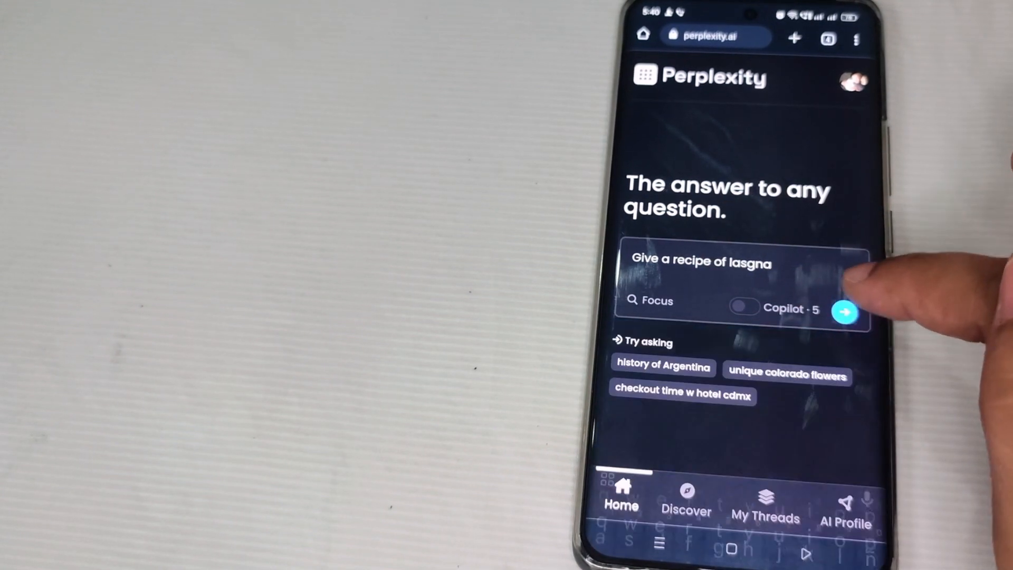
# - Submit the lasagna question and scroll through its six sources and recipe
pyautogui.click(844, 310)
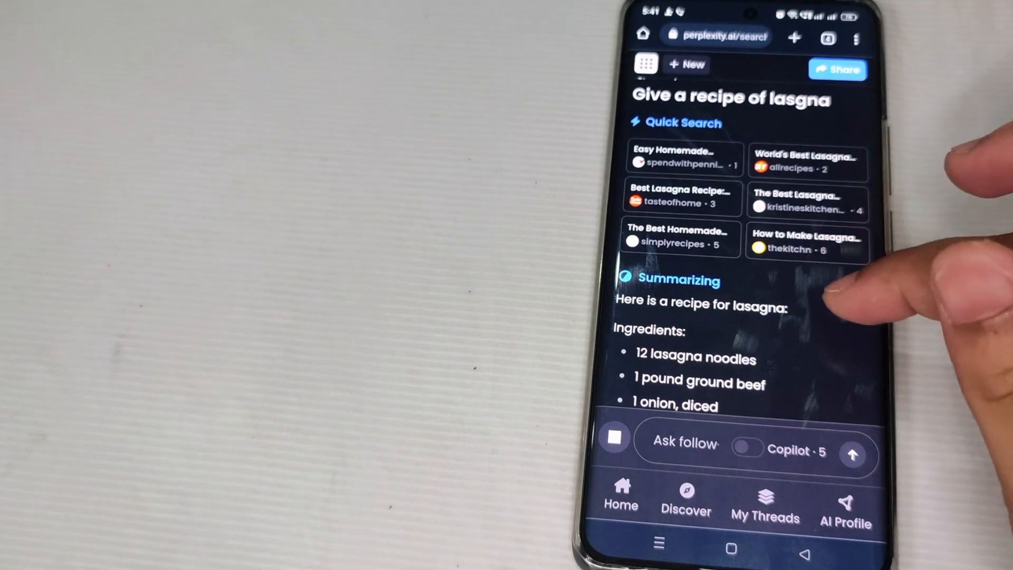
pyautogui.scroll(-3)
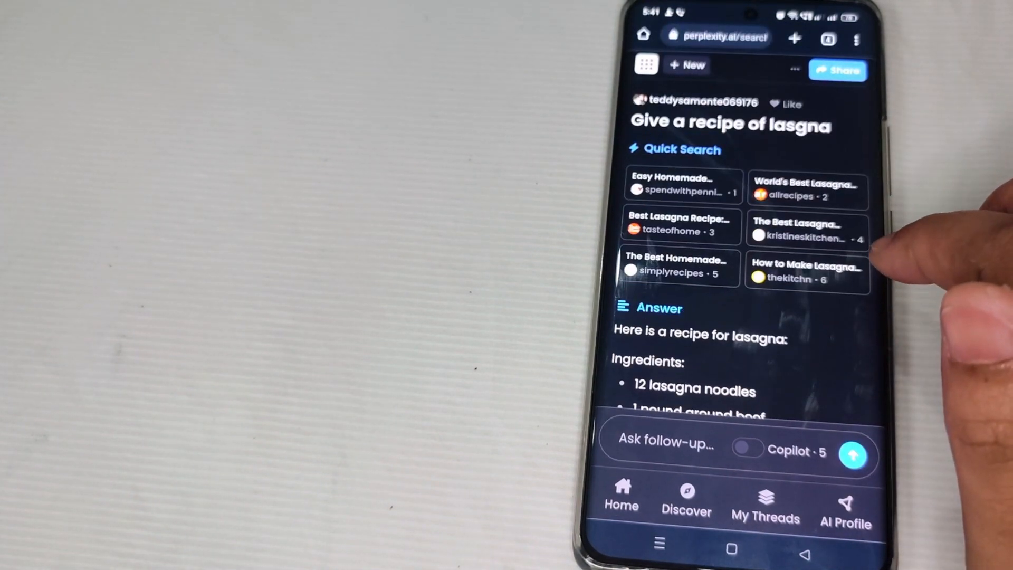
pyautogui.scroll(-3)
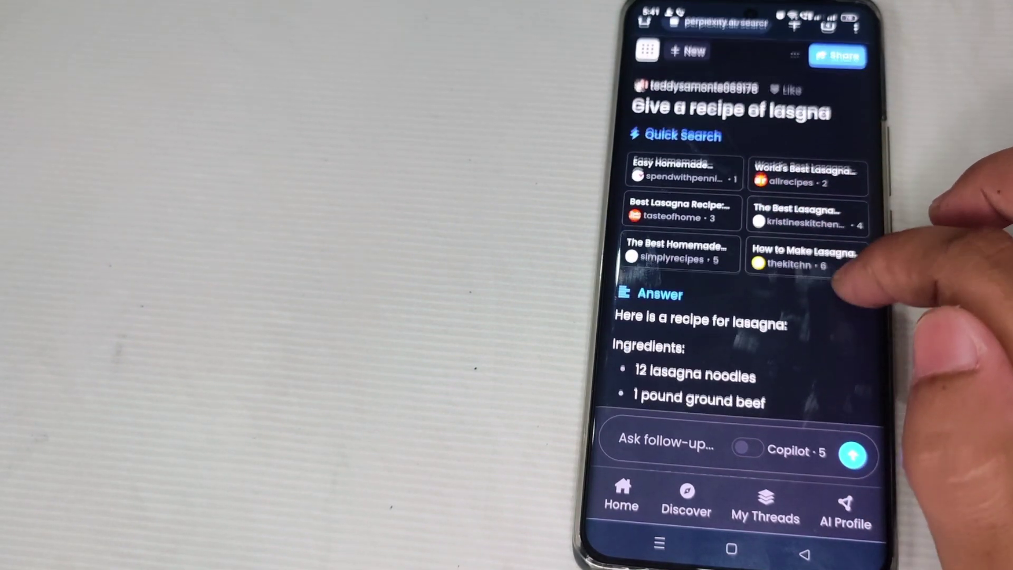
pyautogui.scroll(-3)
pyautogui.write('Give me a lyric of')
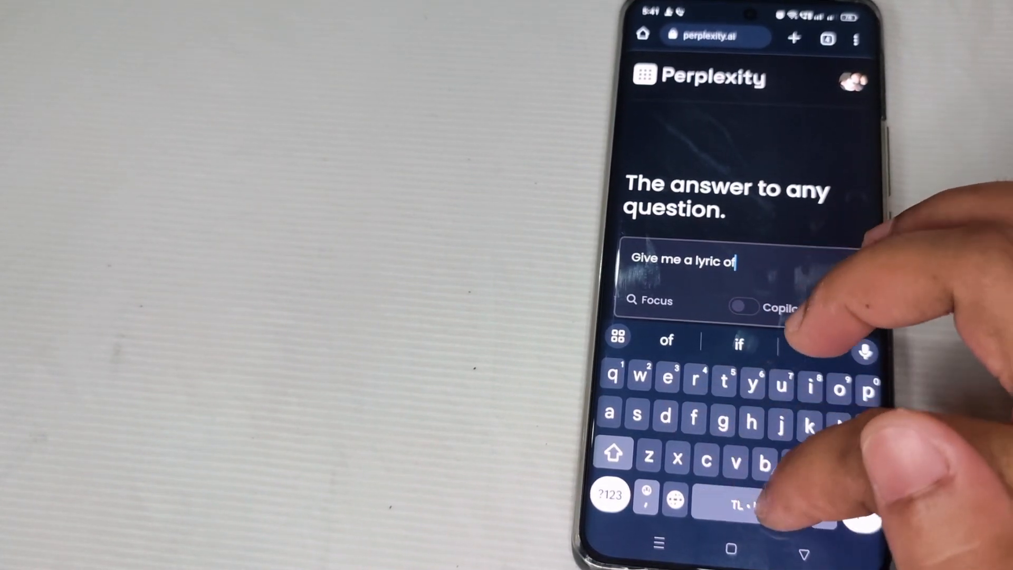
# - Enter the prompt 'Give me a lyric of a song The power of your love'
pyautogui.write('a so')
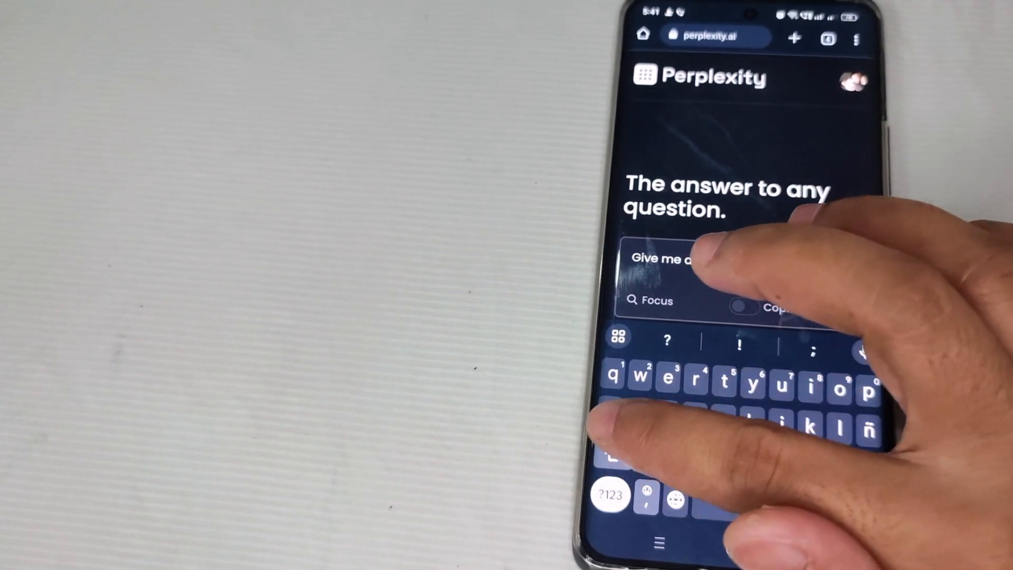
pyautogui.write('Give me a lyric of a song On t')
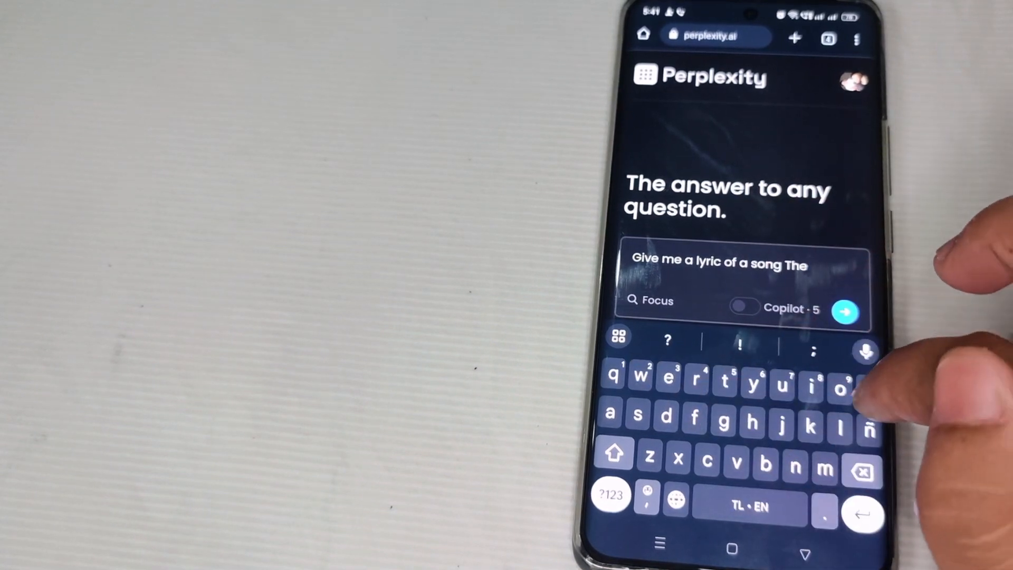
pyautogui.write('power of your love')
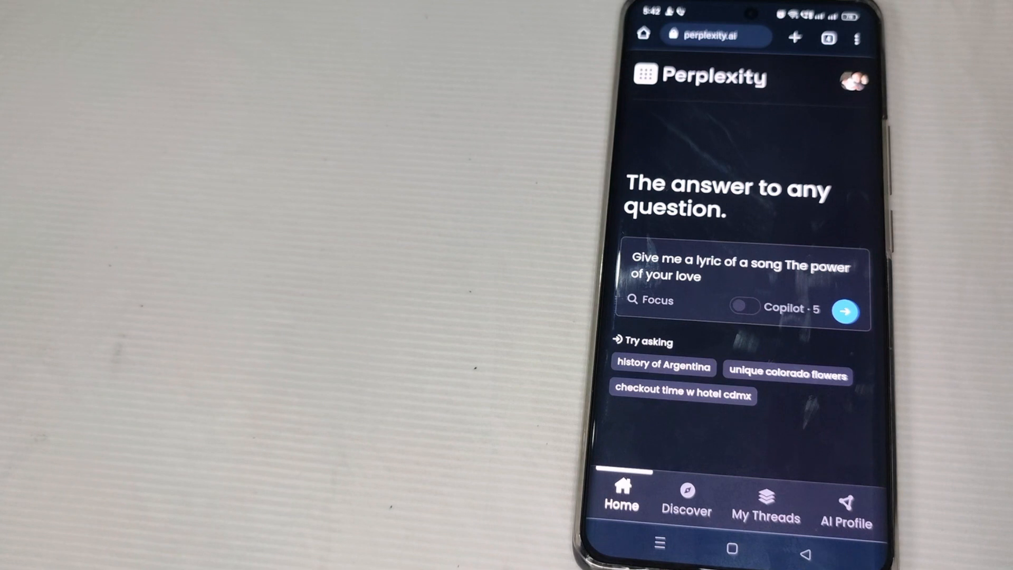
# - Submit the song question, scroll the Hillsong Worship lyrics answer, then view My Threads
pyautogui.click(846, 310)
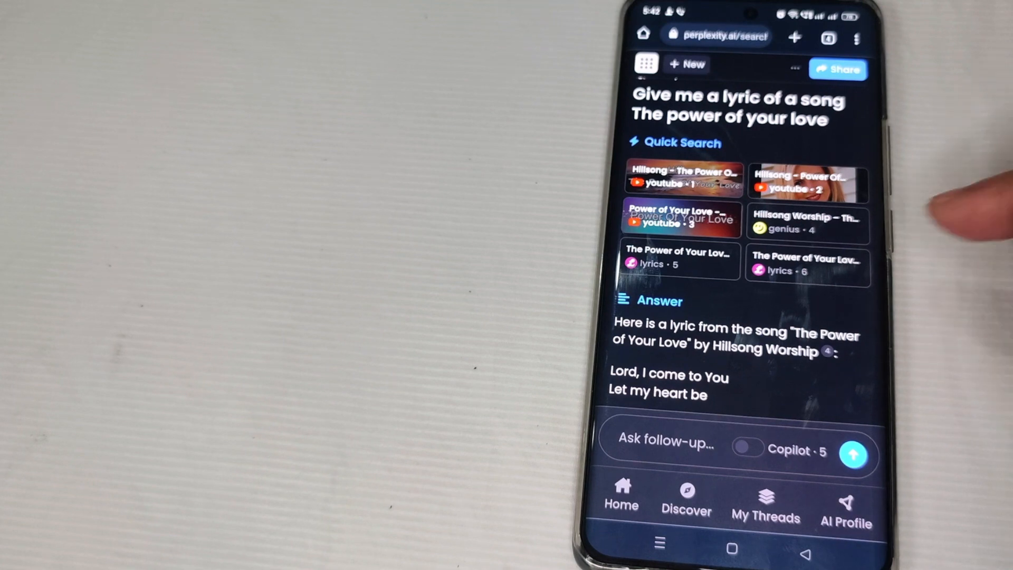
pyautogui.scroll(-3)
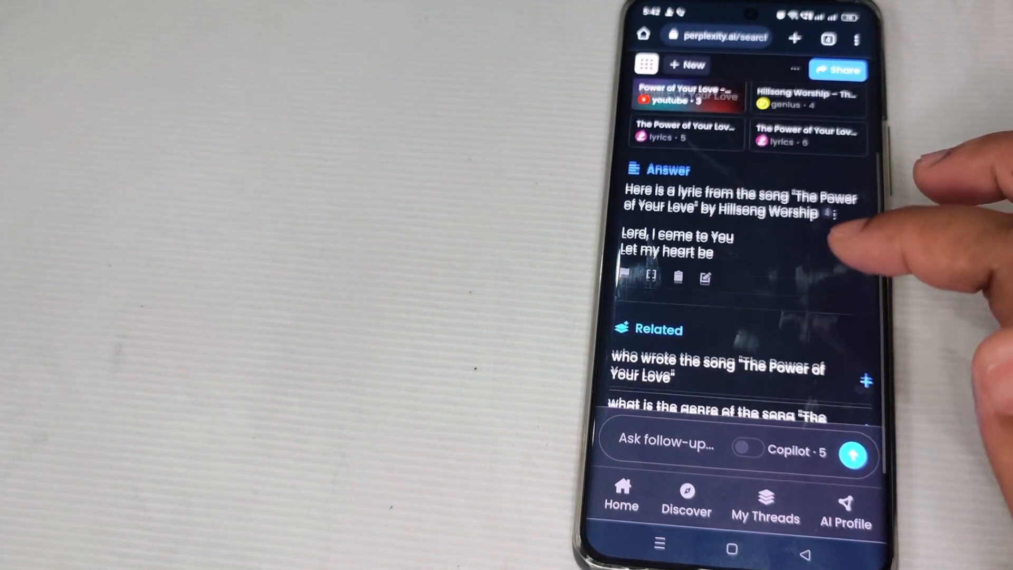
pyautogui.scroll(-3)
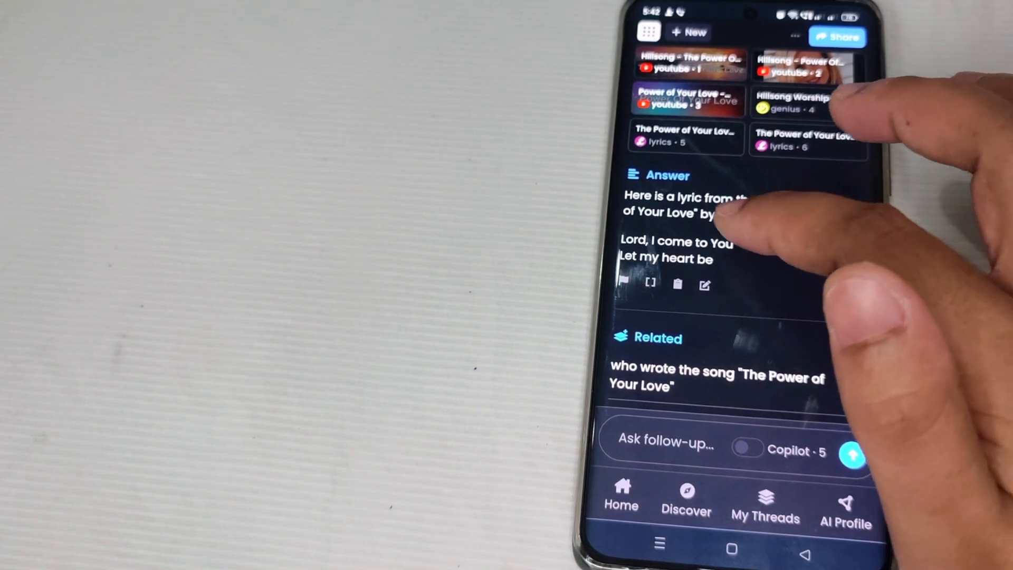
pyautogui.scroll(-3)
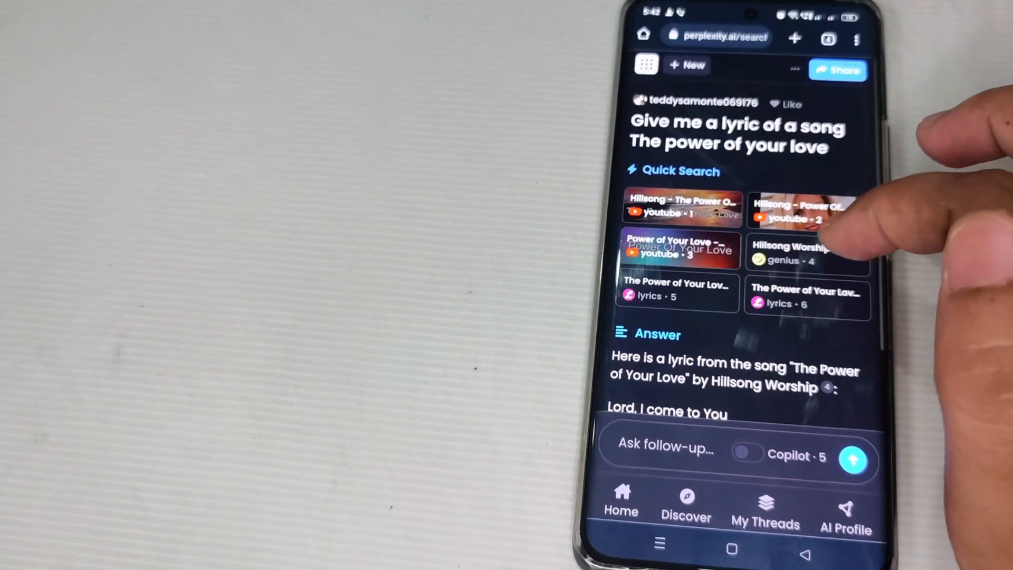
pyautogui.scroll(-3)
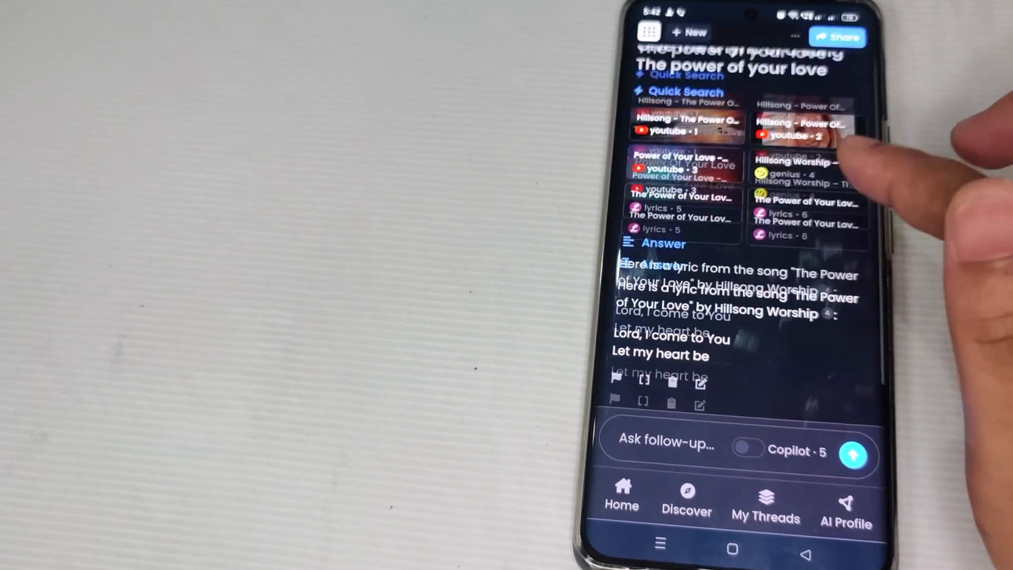
pyautogui.scroll(-3)
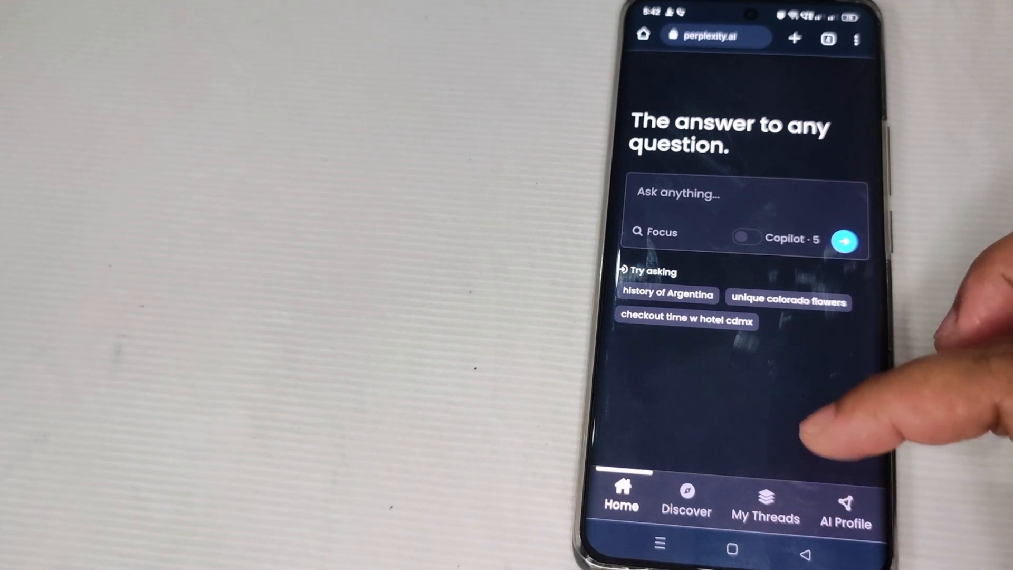
pyautogui.click(765, 509)
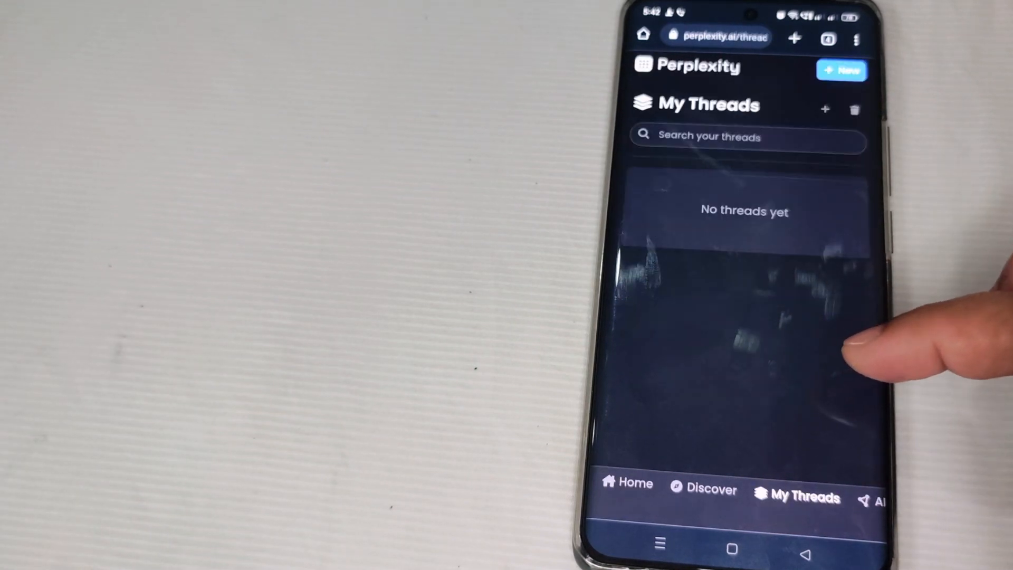